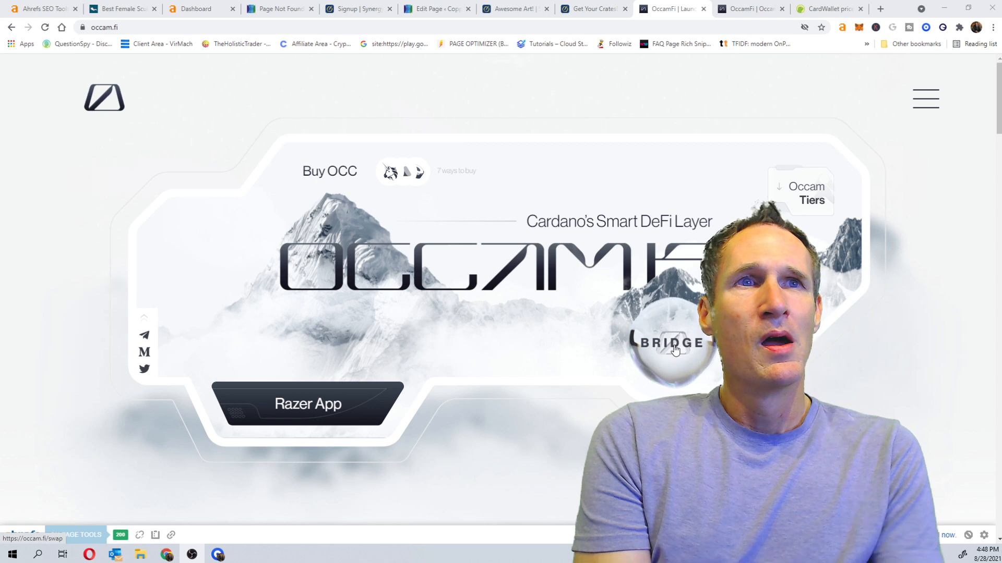
{"action": "mouse_move", "coordinate": [860, 152]}
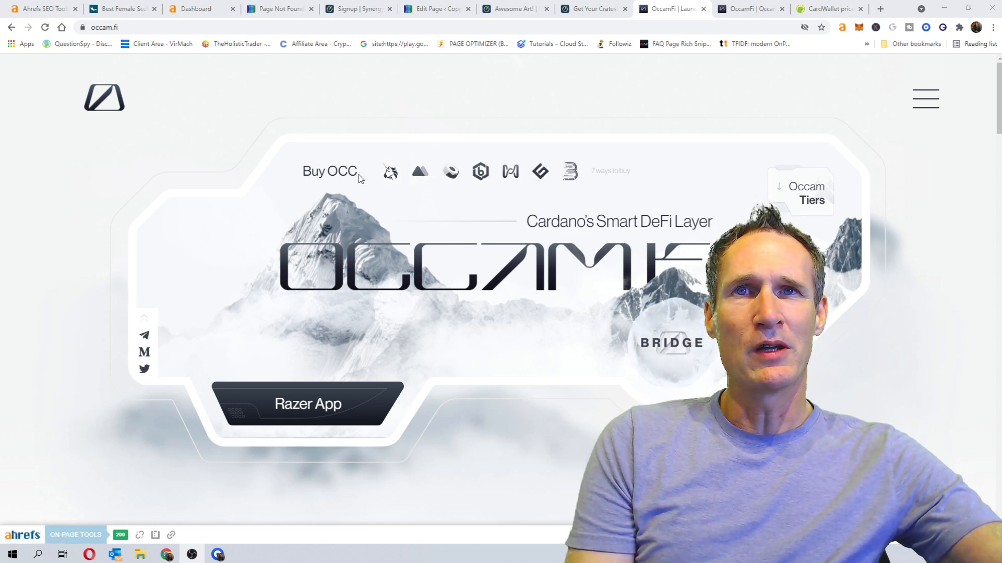
{"action": "mouse_move", "coordinate": [389, 173]}
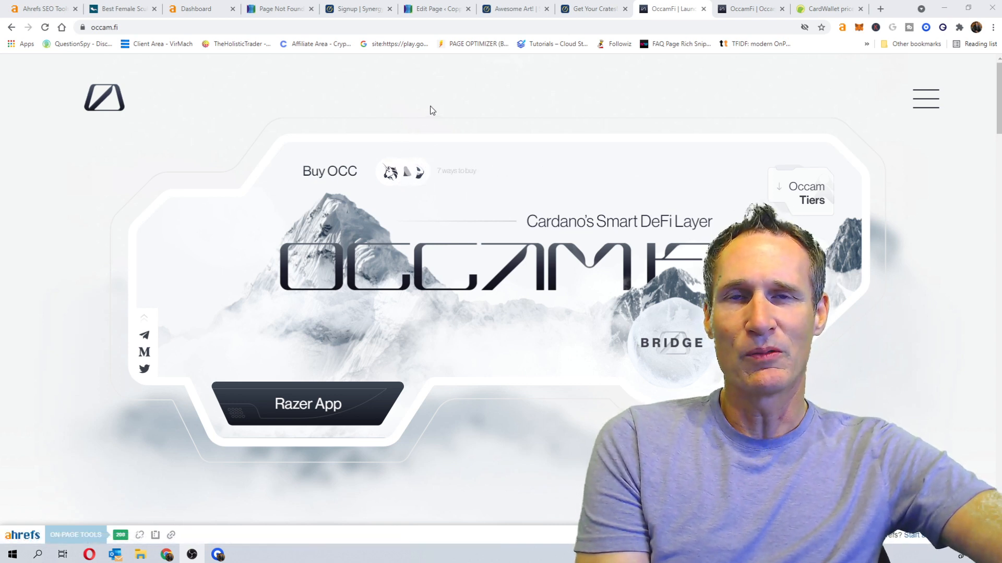
{"action": "mouse_move", "coordinate": [421, 113]}
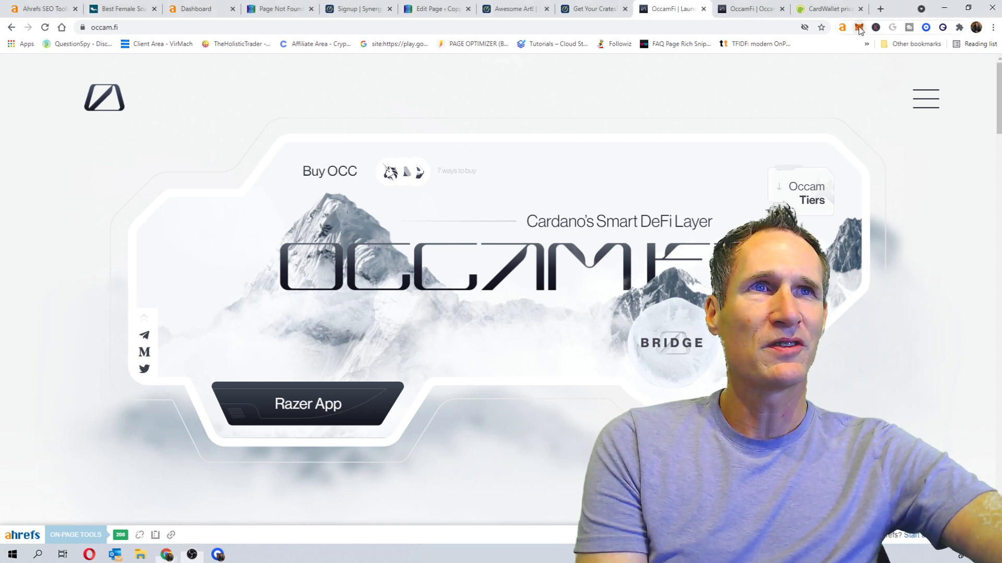
Check the wallet's ETH balance, then launch the Razer app listing THEOS and Mobius Finance.
{"action": "left_click", "coordinate": [860, 27]}
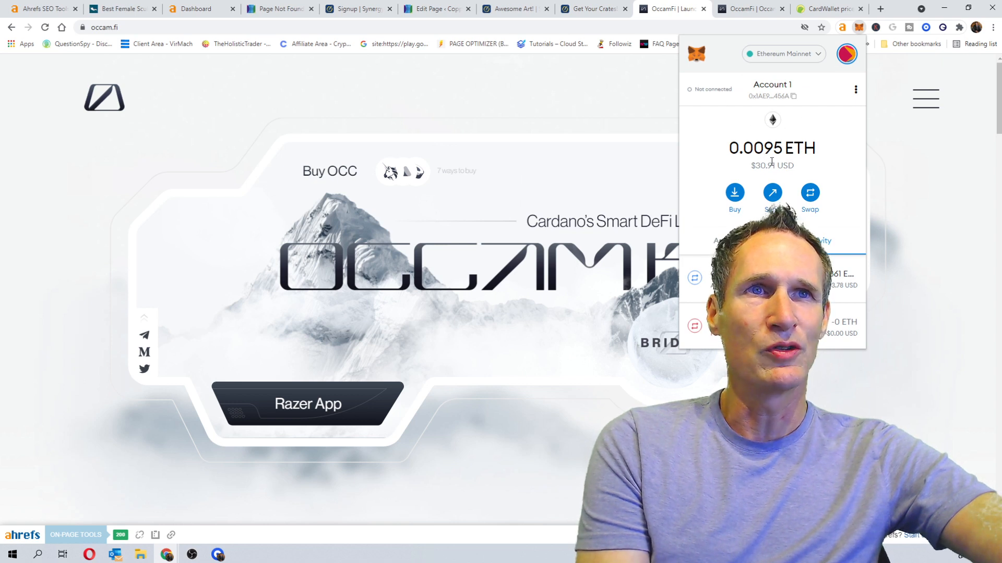
{"action": "mouse_move", "coordinate": [919, 153]}
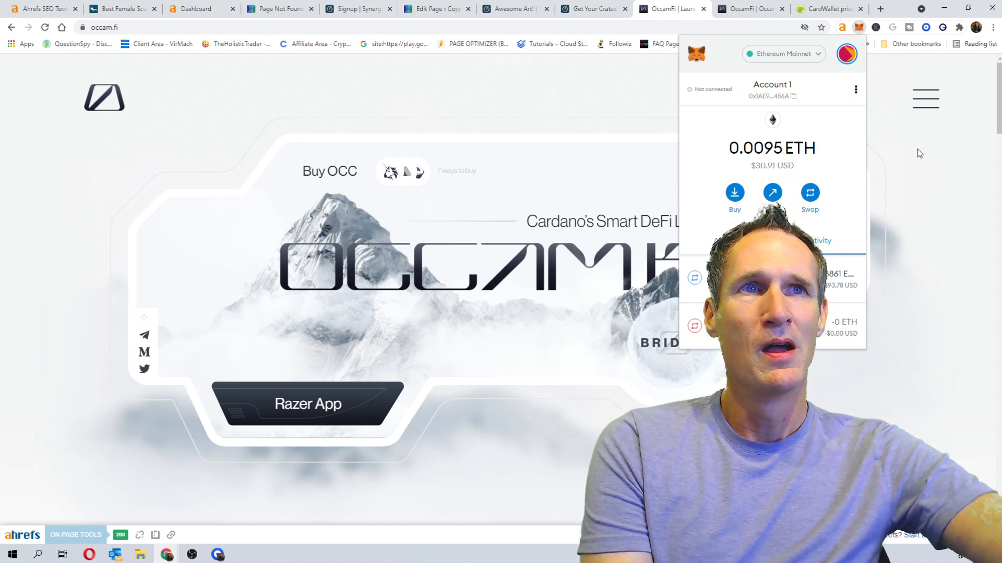
{"action": "mouse_move", "coordinate": [963, 160]}
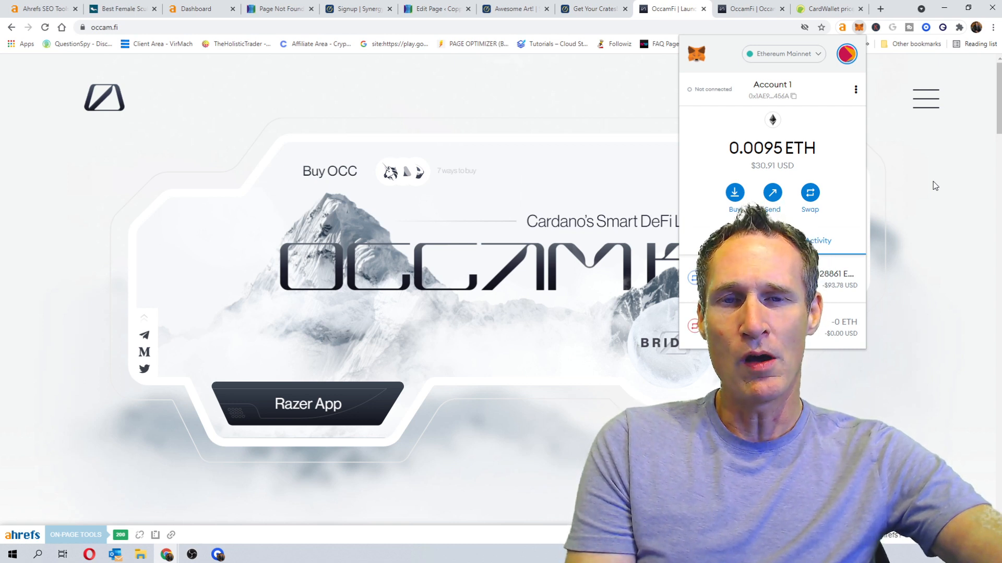
{"action": "mouse_move", "coordinate": [917, 171]}
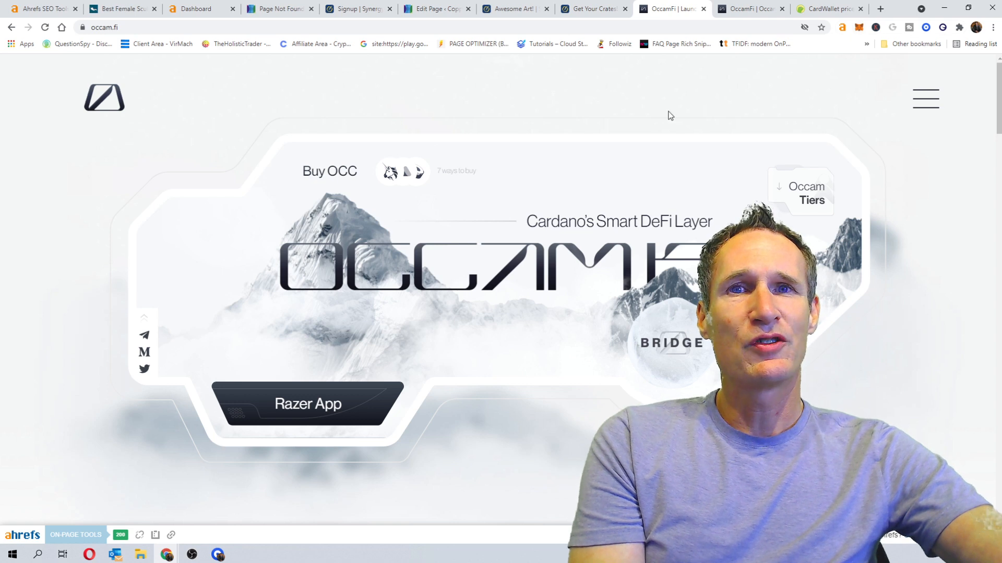
{"action": "scroll", "scroll_direction": "down", "scroll_amount": 3}
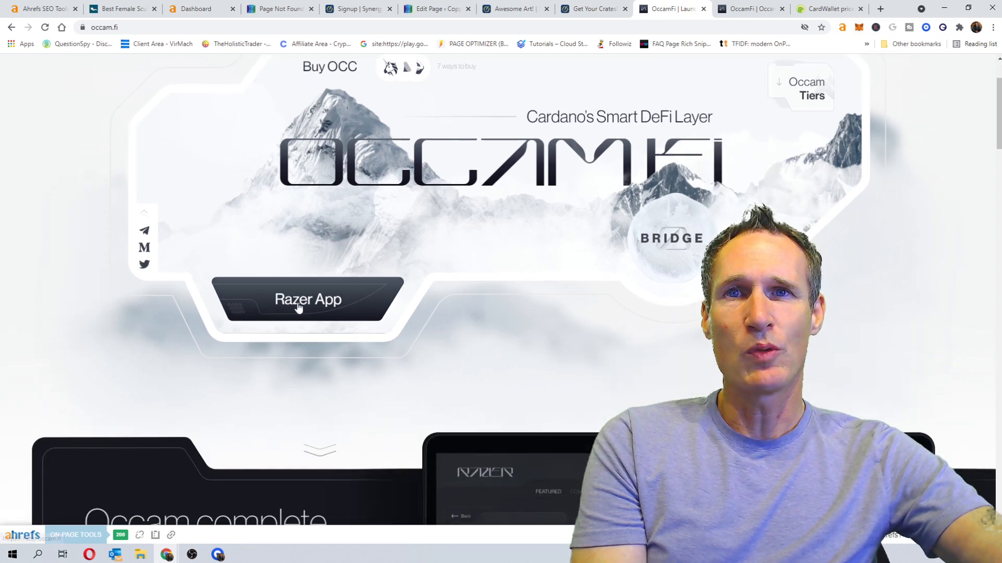
{"action": "left_click", "coordinate": [307, 299]}
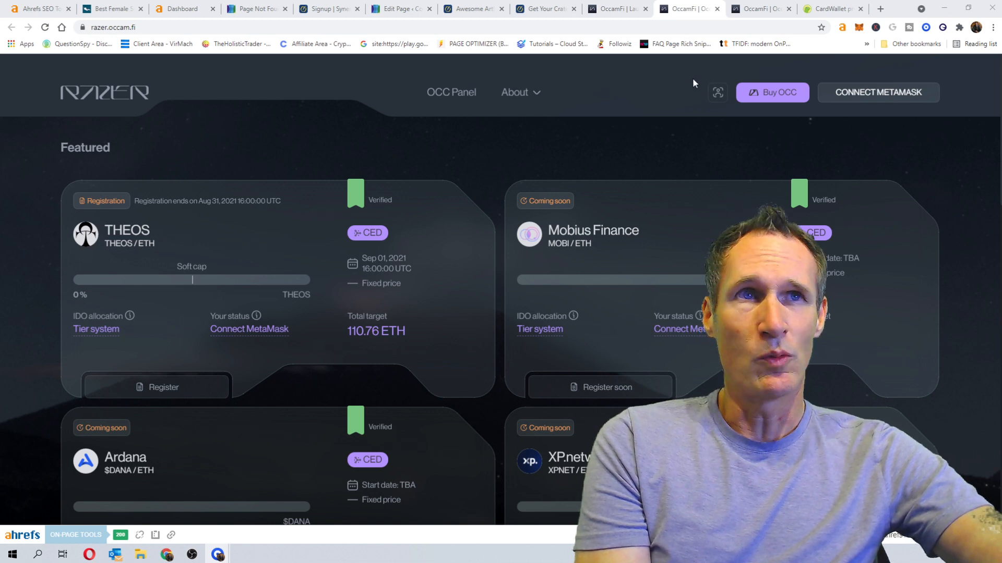
{"action": "mouse_move", "coordinate": [275, 188]}
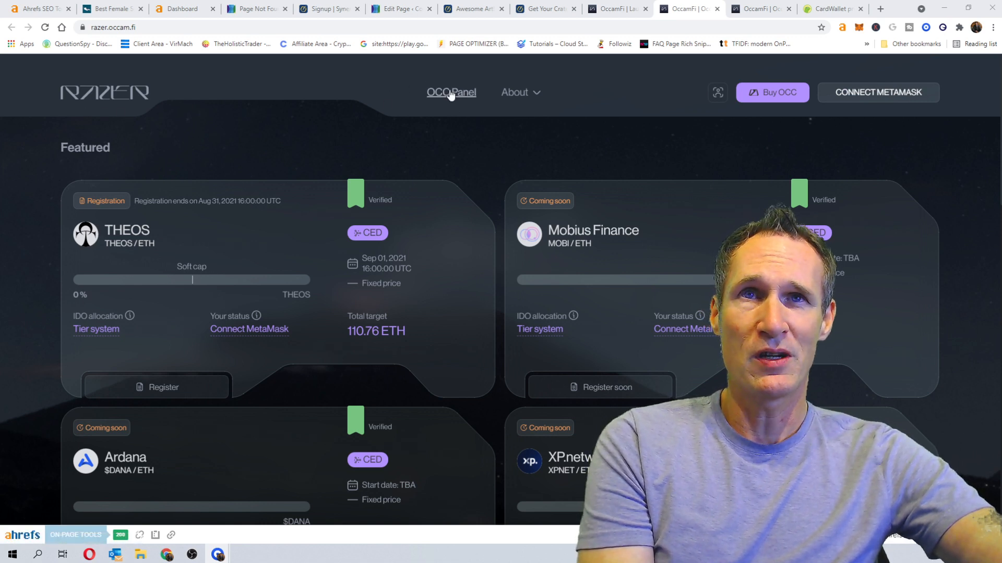
Open the OCC Panel staking page, which shows 0 OCC total, wallet and staked balances.
{"action": "left_click", "coordinate": [451, 92]}
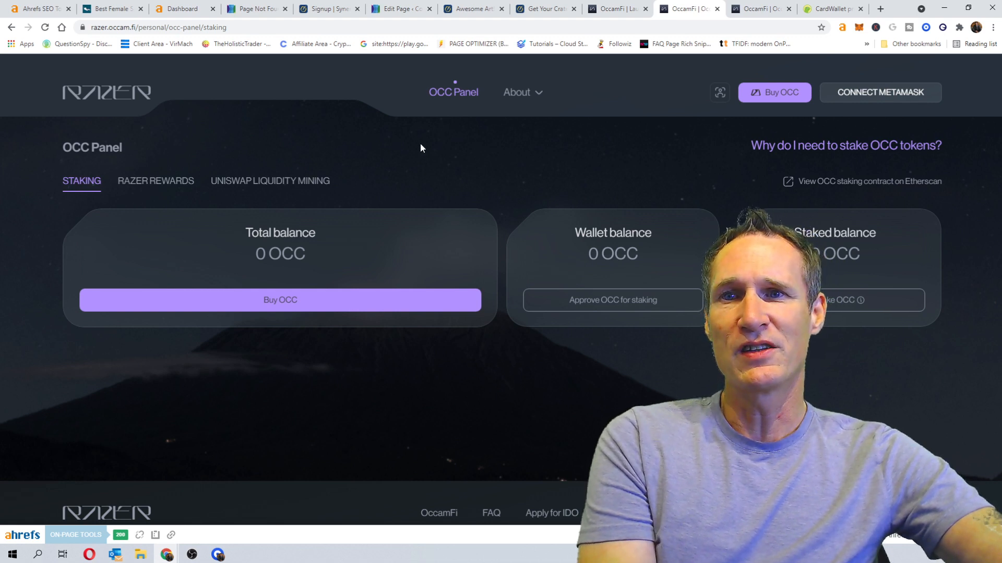
{"action": "mouse_move", "coordinate": [411, 159]}
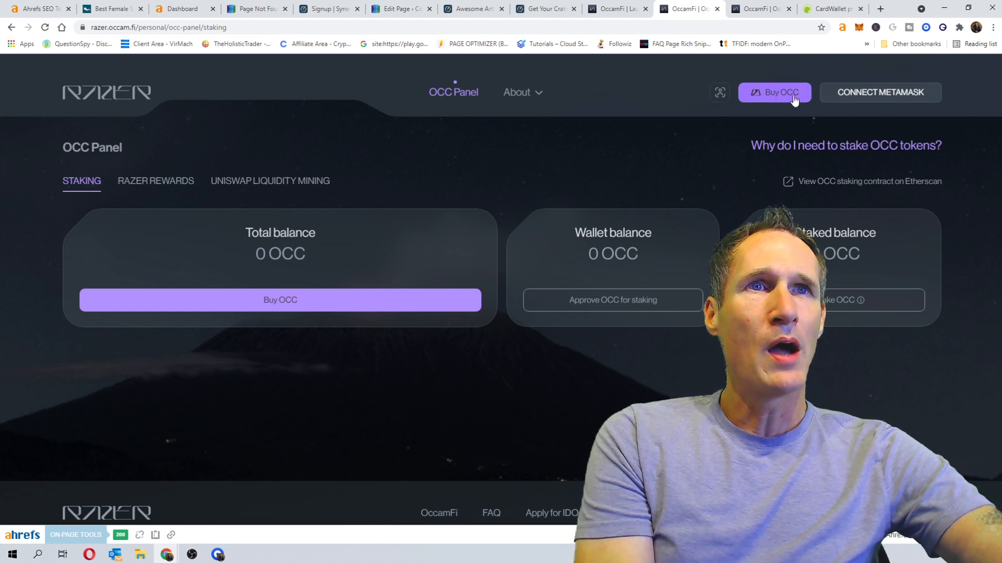
{"action": "mouse_move", "coordinate": [528, 163]}
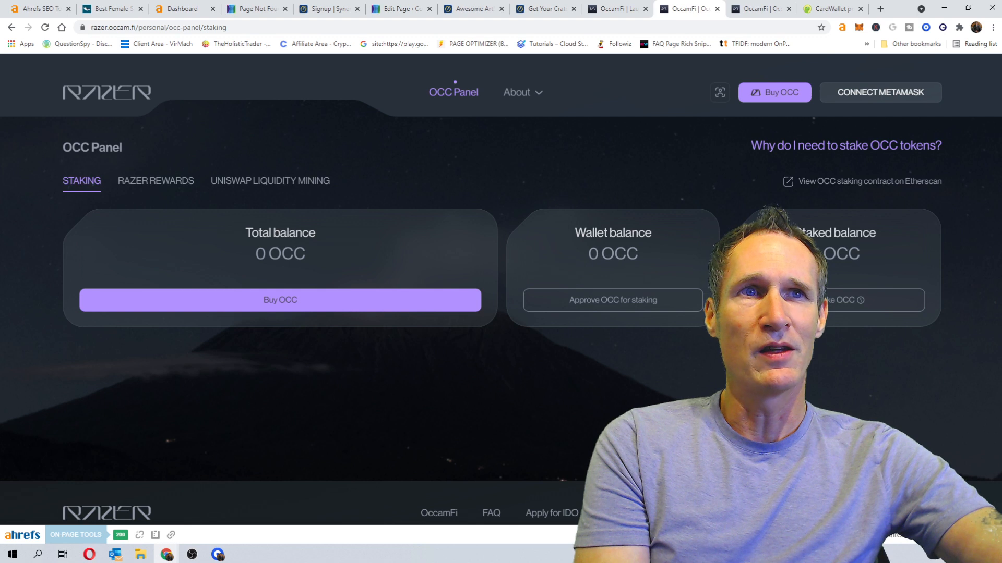
{"action": "mouse_move", "coordinate": [446, 184]}
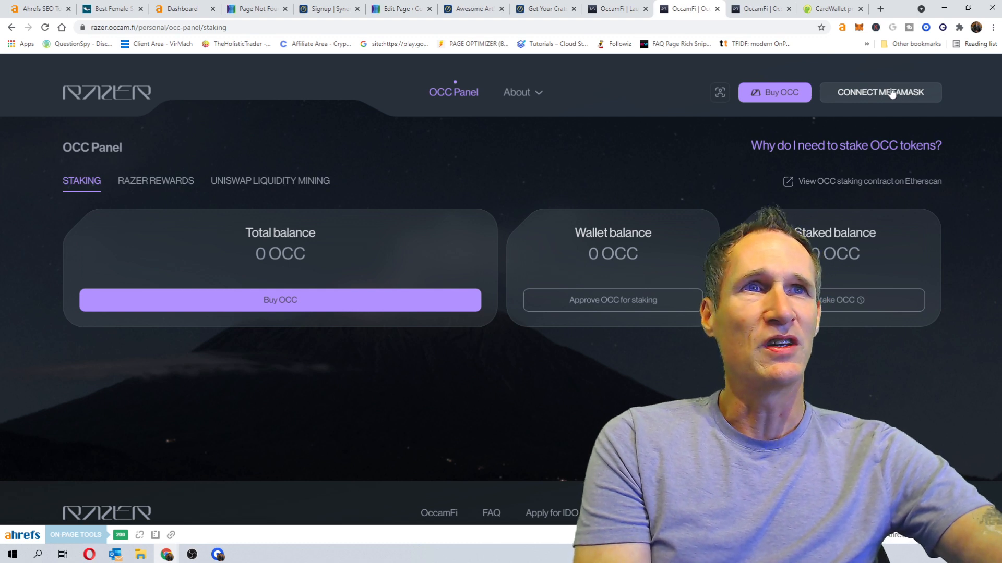
Start connecting MetaMask to razer.occam.fi, bringing up the Account 1 signature request.
{"action": "left_click", "coordinate": [879, 92]}
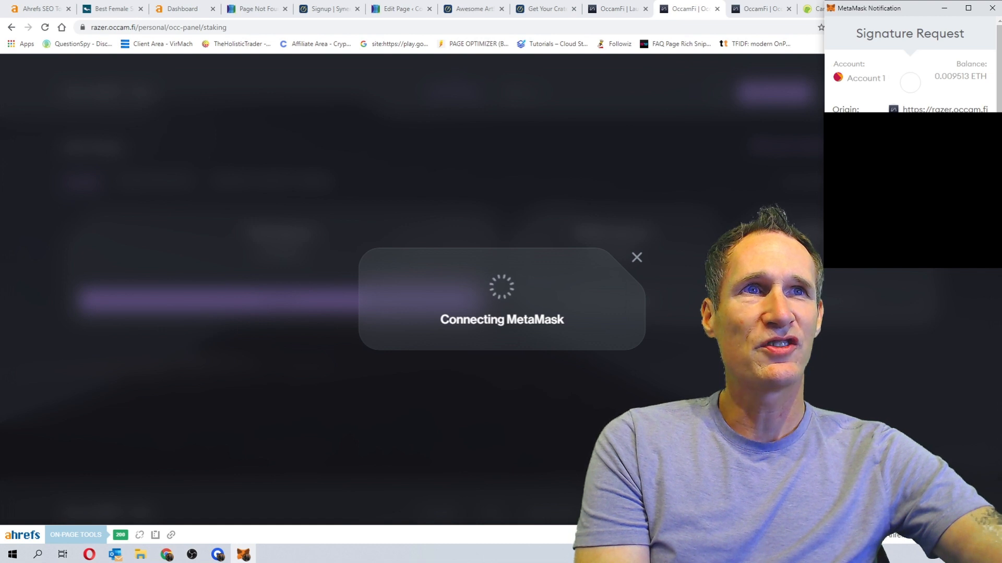
{"action": "mouse_move", "coordinate": [957, 79]}
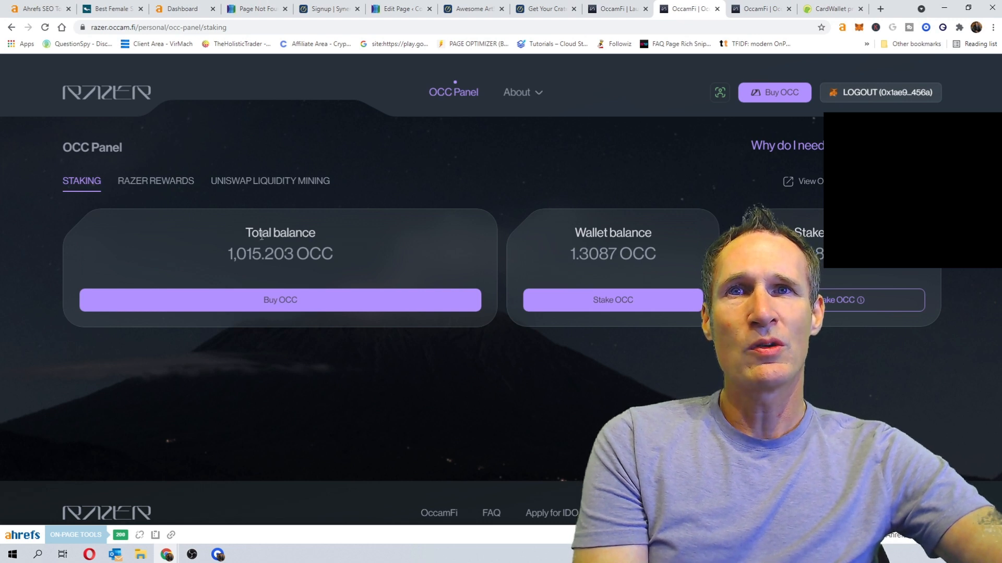
View Razer Rewards (1.3 OCC rebate, 3.868 OCC earned), then return to the staking panel.
{"action": "double_click", "coordinate": [244, 254]}
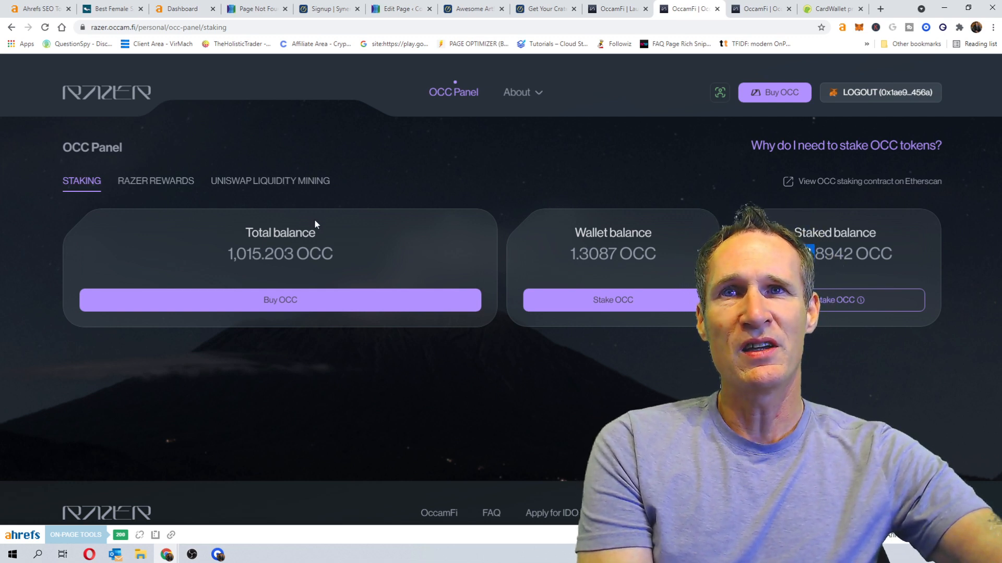
{"action": "left_click", "coordinate": [155, 181]}
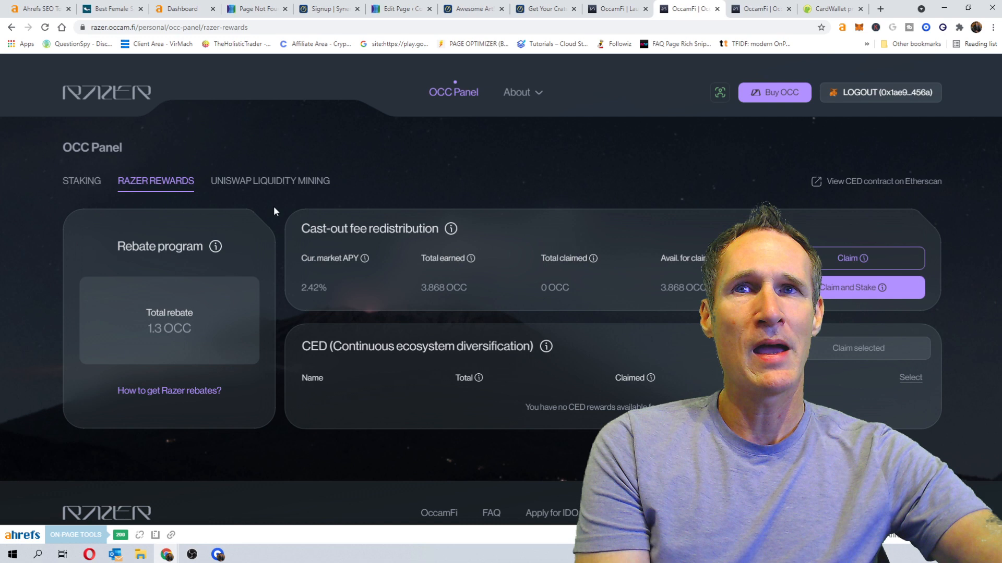
{"action": "left_click", "coordinate": [82, 181]}
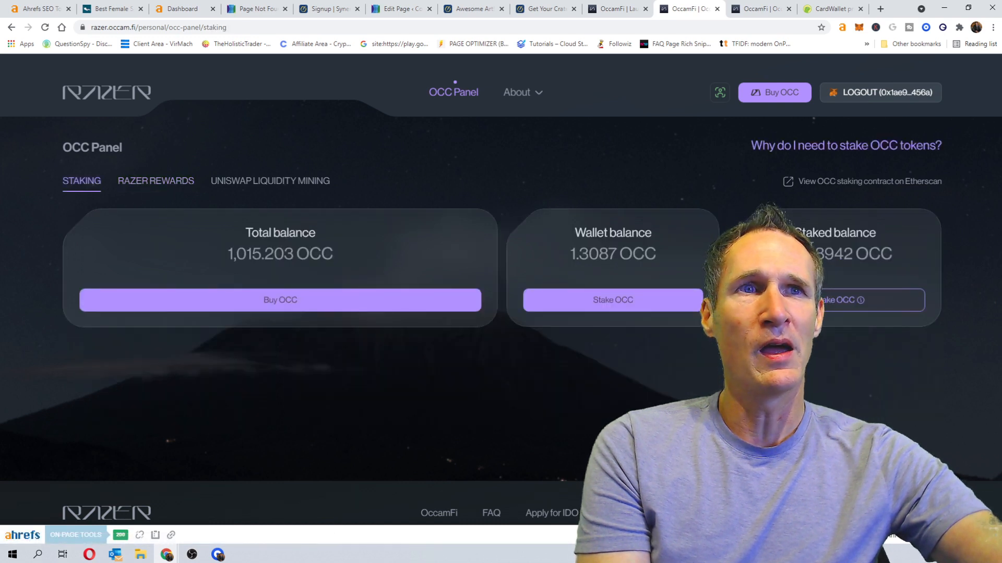
Review Razer rewards, highlighting the 3.8681 OCC earned and the empty CED rewards section.
{"action": "left_click", "coordinate": [156, 181]}
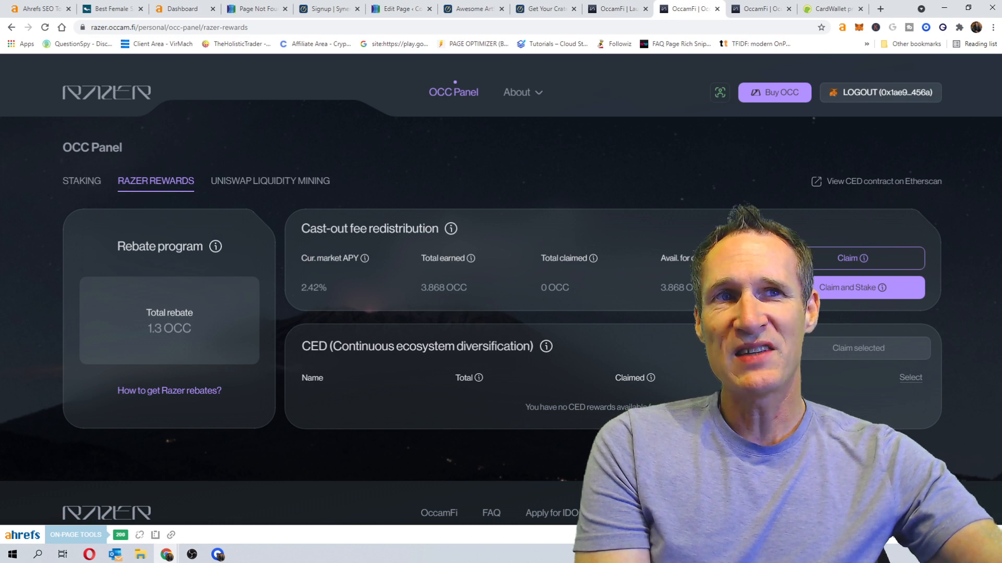
{"action": "mouse_move", "coordinate": [541, 199]}
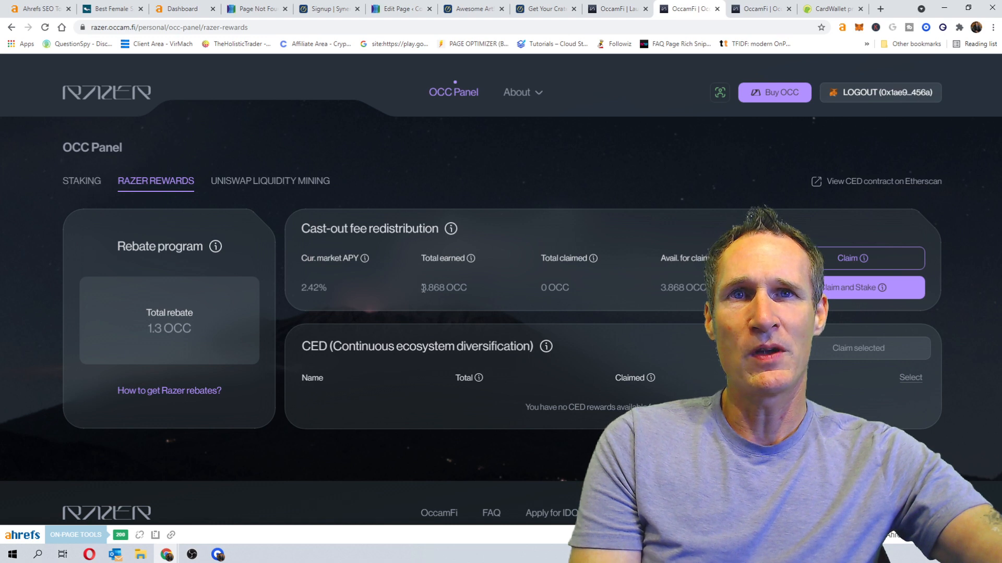
{"action": "double_click", "coordinate": [427, 287]}
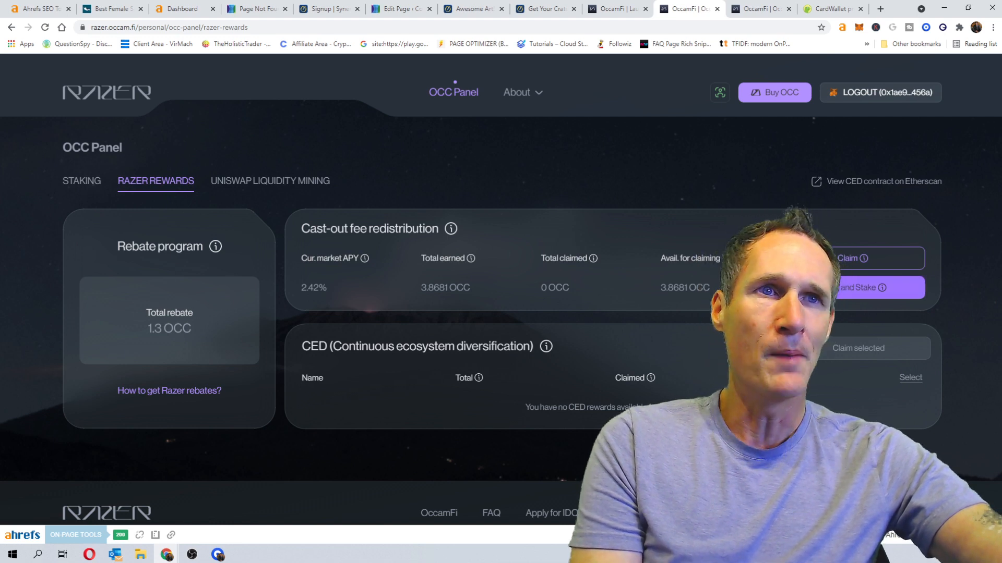
{"action": "mouse_move", "coordinate": [700, 224]}
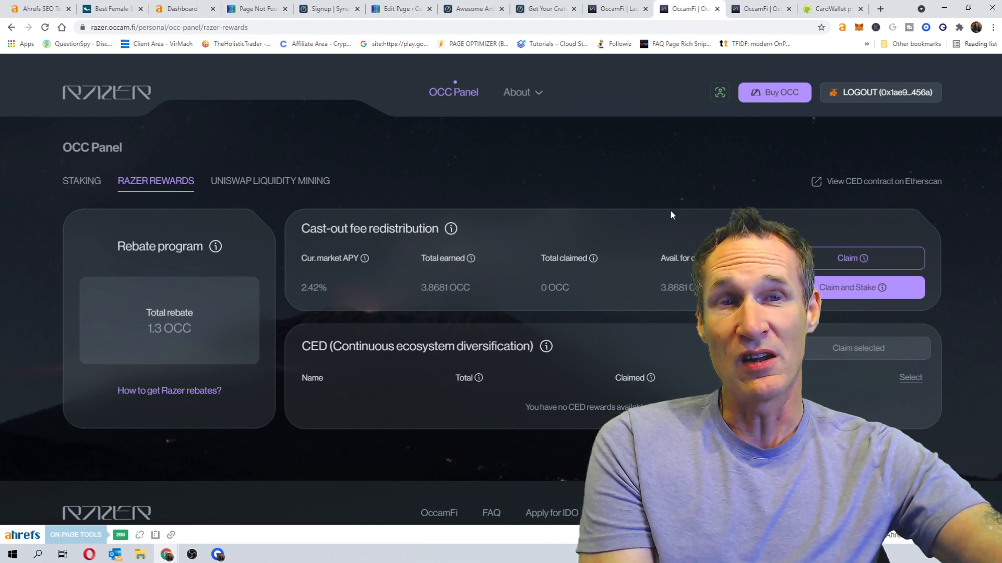
{"action": "mouse_move", "coordinate": [495, 301]}
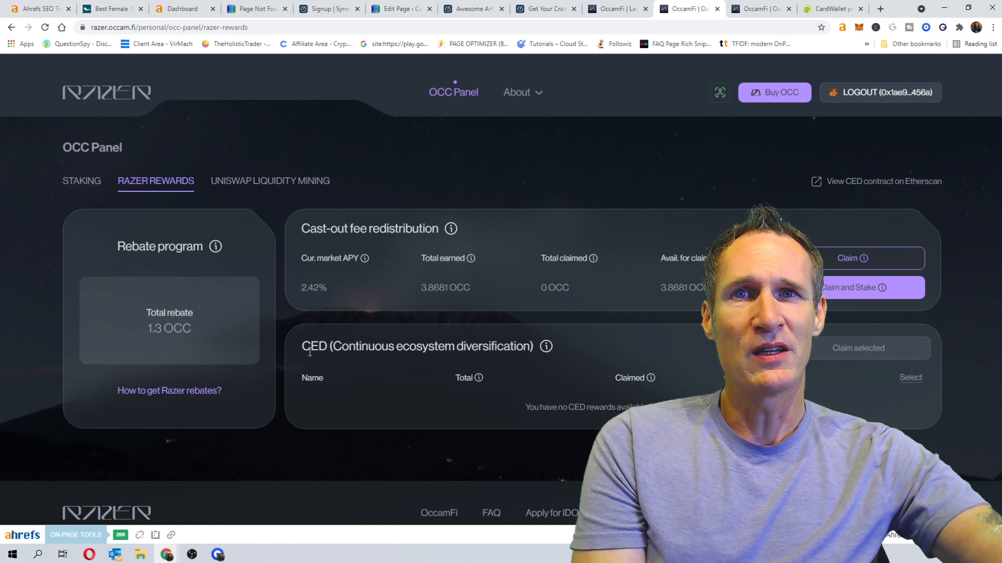
{"action": "double_click", "coordinate": [314, 346]}
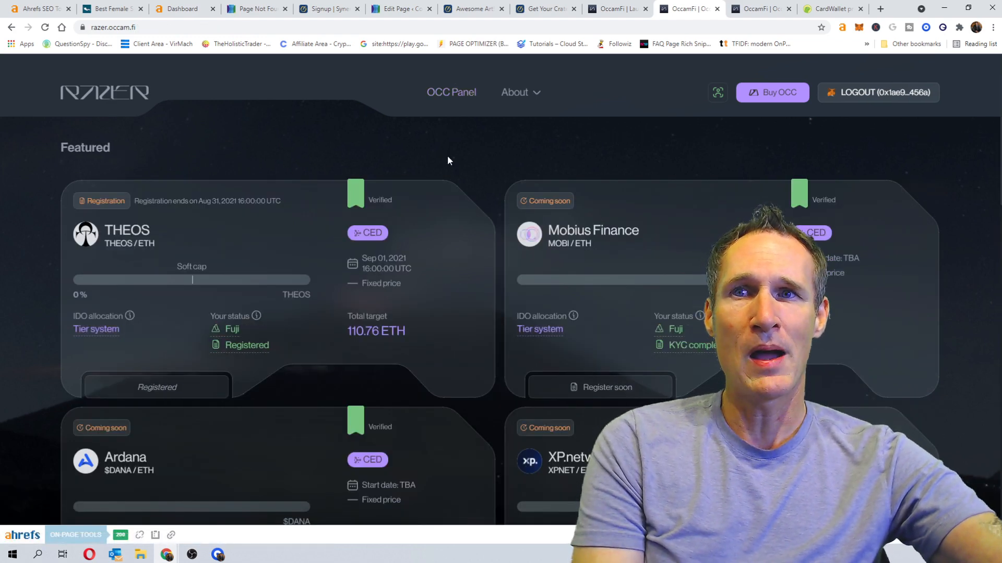
Open the sold-out CardWallet IDO page from further down the Featured list.
{"action": "scroll", "scroll_direction": "down", "scroll_amount": 3}
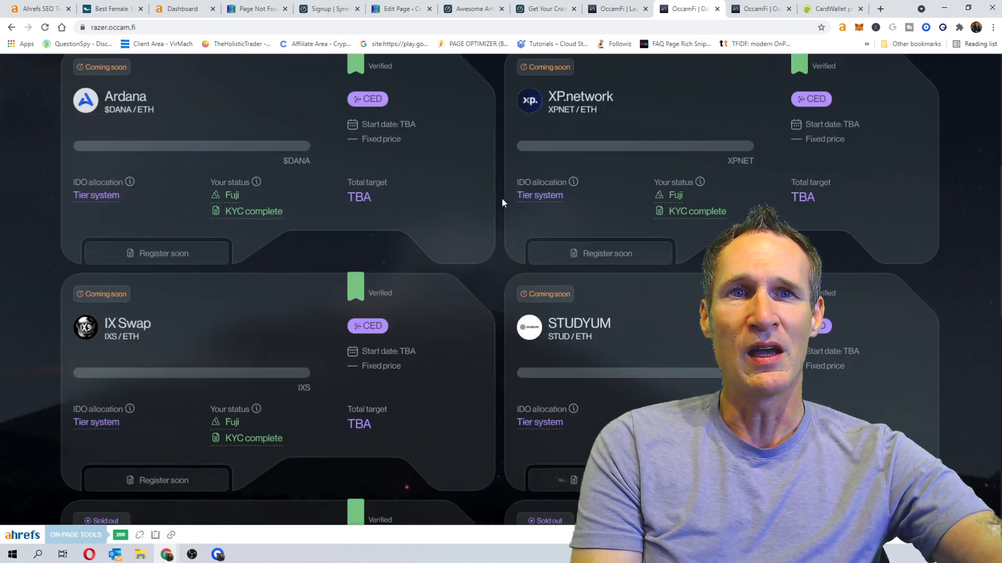
{"action": "scroll", "scroll_direction": "down", "scroll_amount": 3}
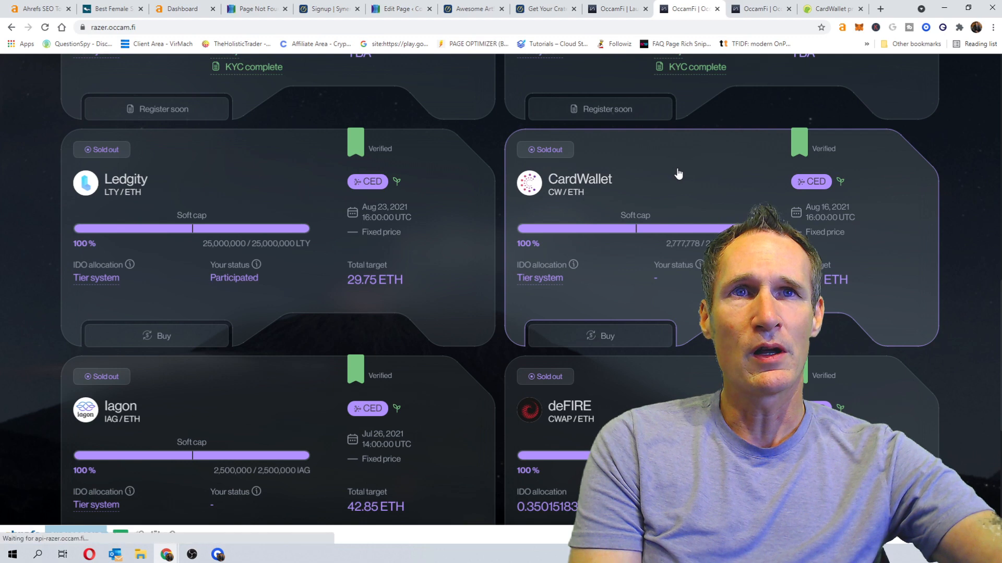
{"action": "left_click", "coordinate": [578, 179]}
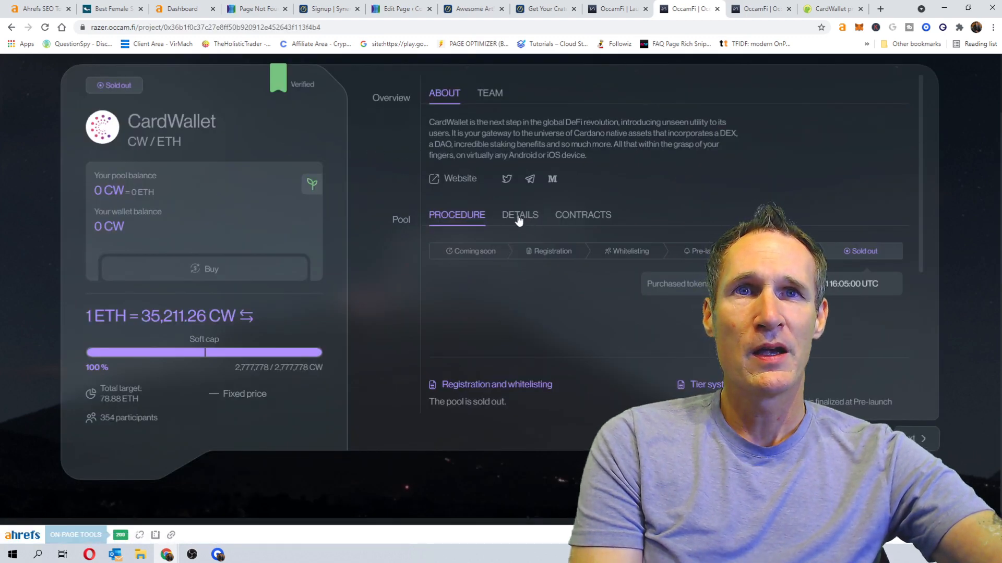
Toggle between the pool's Details and Procedure tabs to load CardWallet's 375.84 CW CED reward.
{"action": "left_click", "coordinate": [519, 215]}
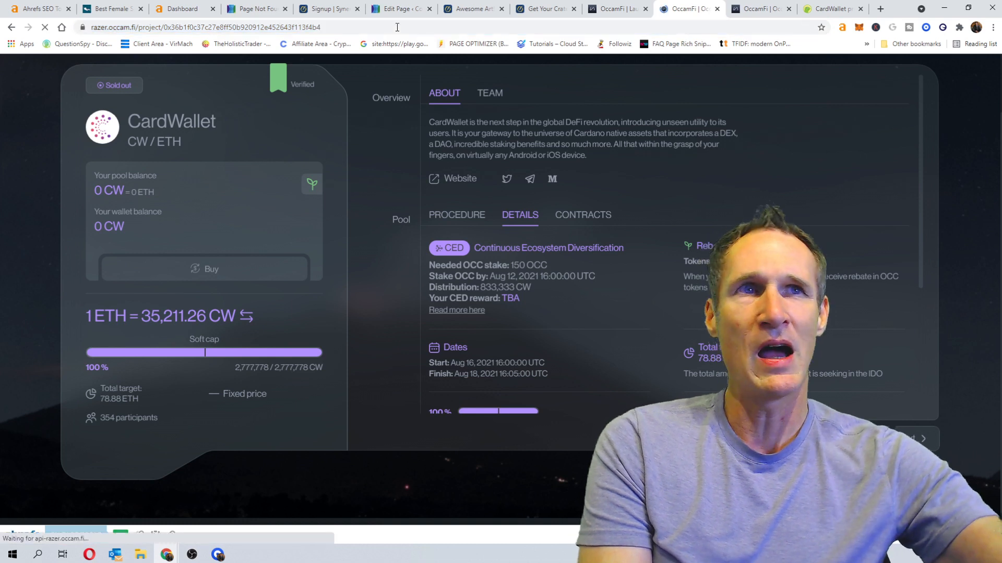
{"action": "left_click", "coordinate": [456, 215]}
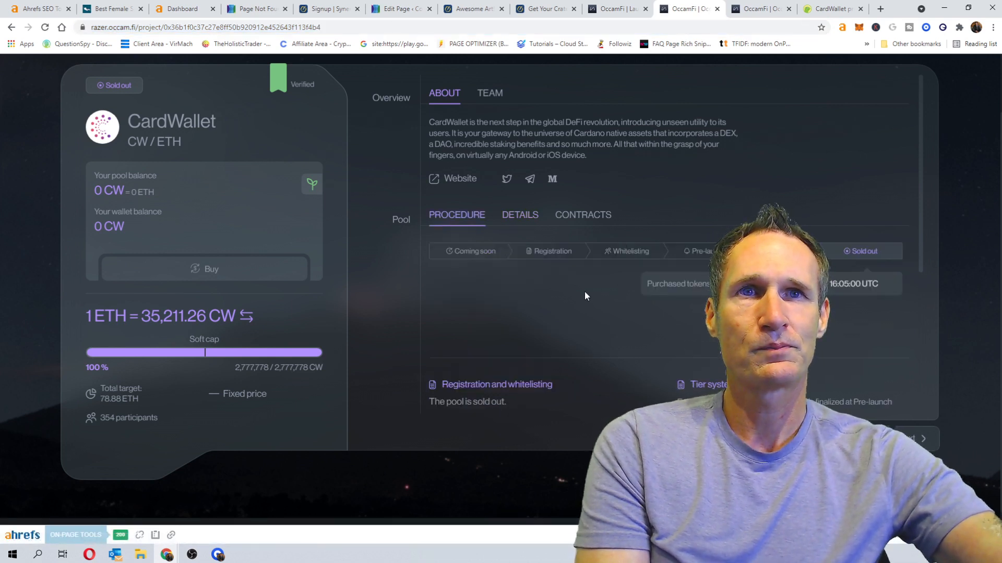
{"action": "left_click", "coordinate": [520, 215]}
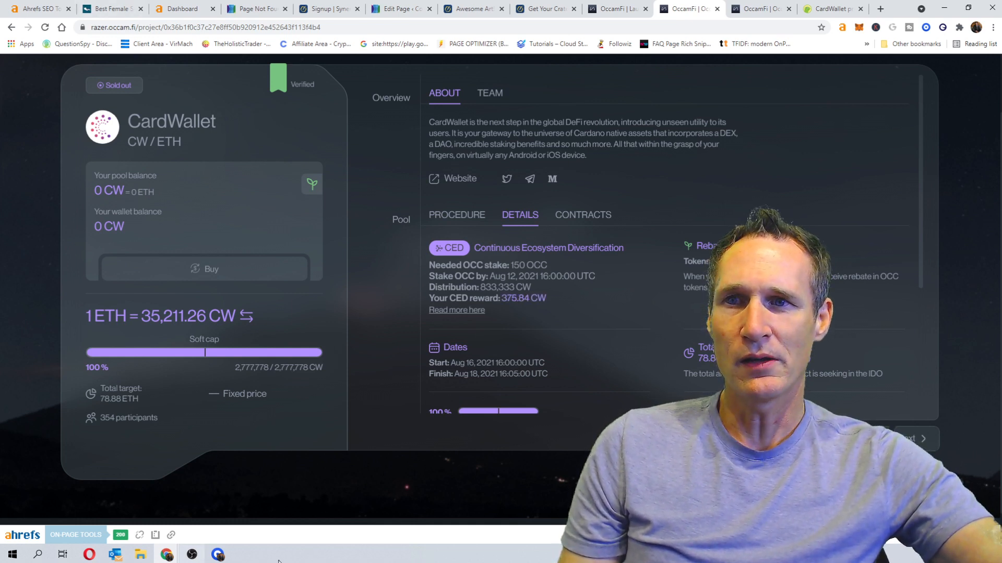
Compute 0.09 × 375 = 33.75 with the Windows Search calculator.
{"action": "left_click", "coordinate": [37, 554]}
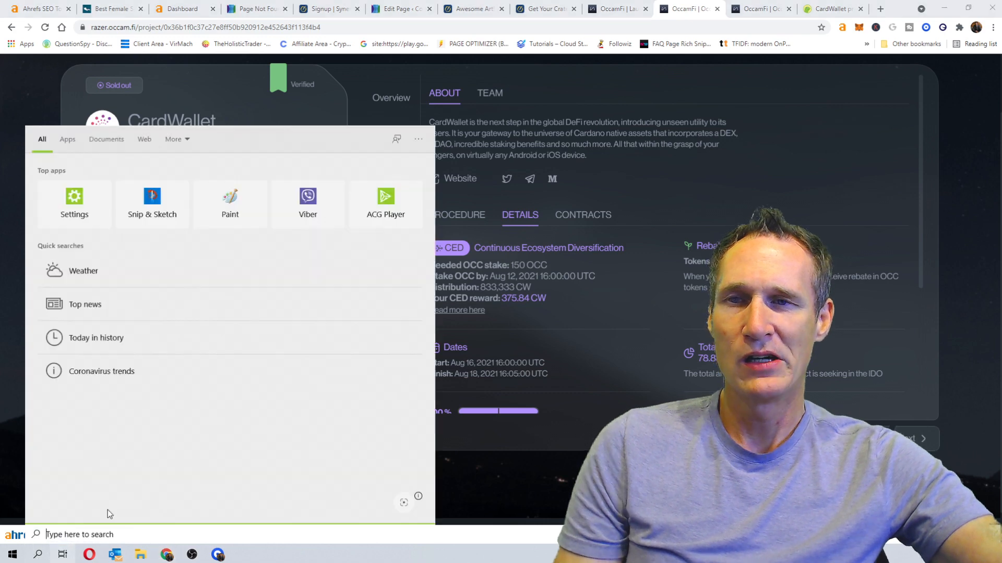
{"action": "type", "text": "calcula"}
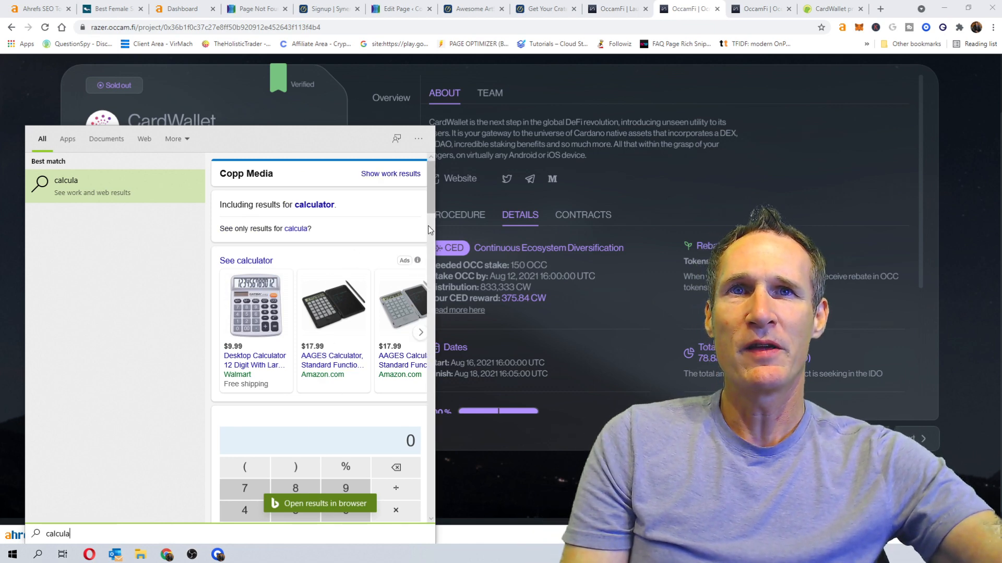
{"action": "scroll", "scroll_direction": "down", "scroll_amount": 3}
{"action": "type", "text": ".09×37"}
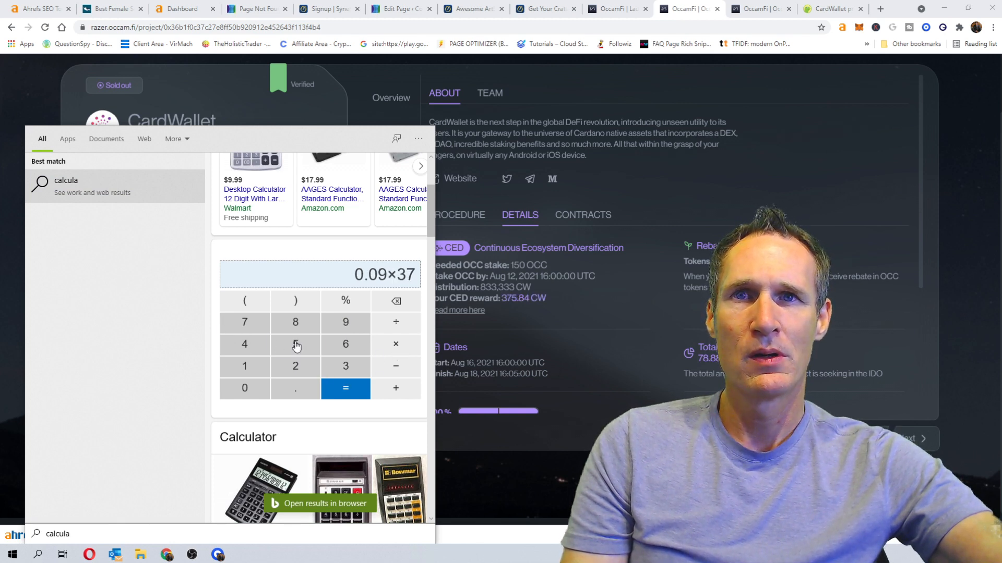
{"action": "left_click", "coordinate": [345, 388]}
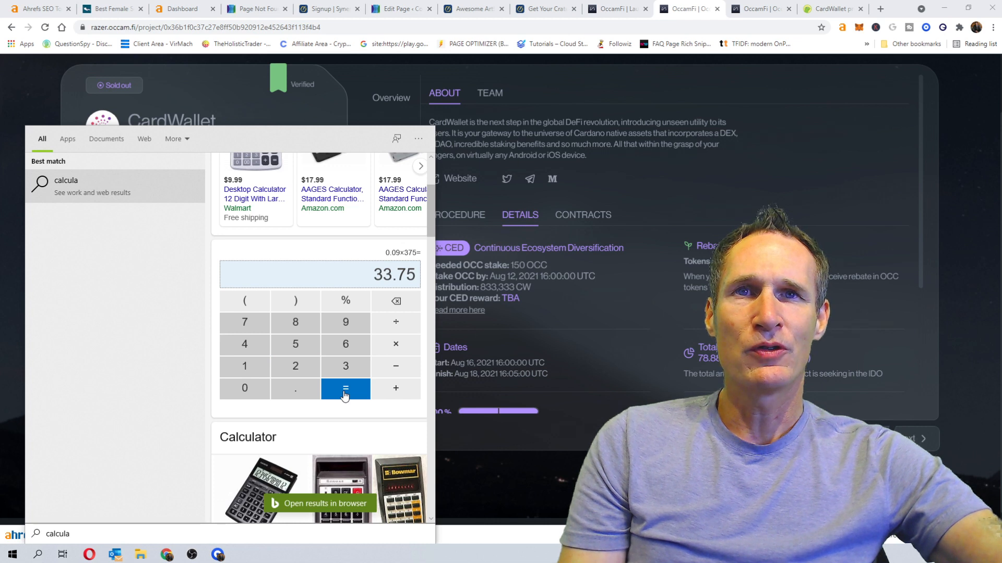
{"action": "mouse_move", "coordinate": [286, 414]}
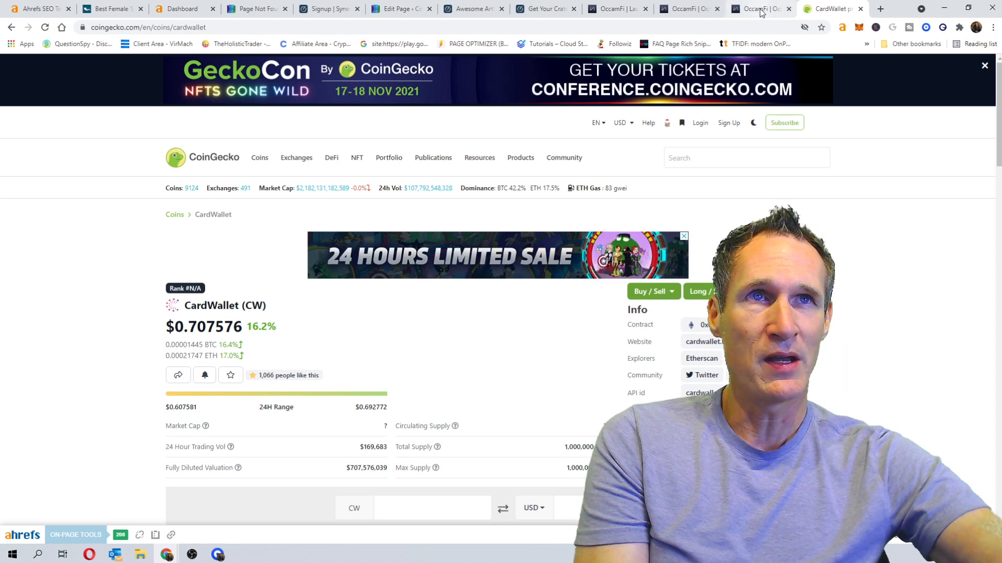
Return to the CardWallet page and connect MetaMask to show 0 CW balances and 375.84 CW reward.
{"action": "left_click", "coordinate": [760, 8]}
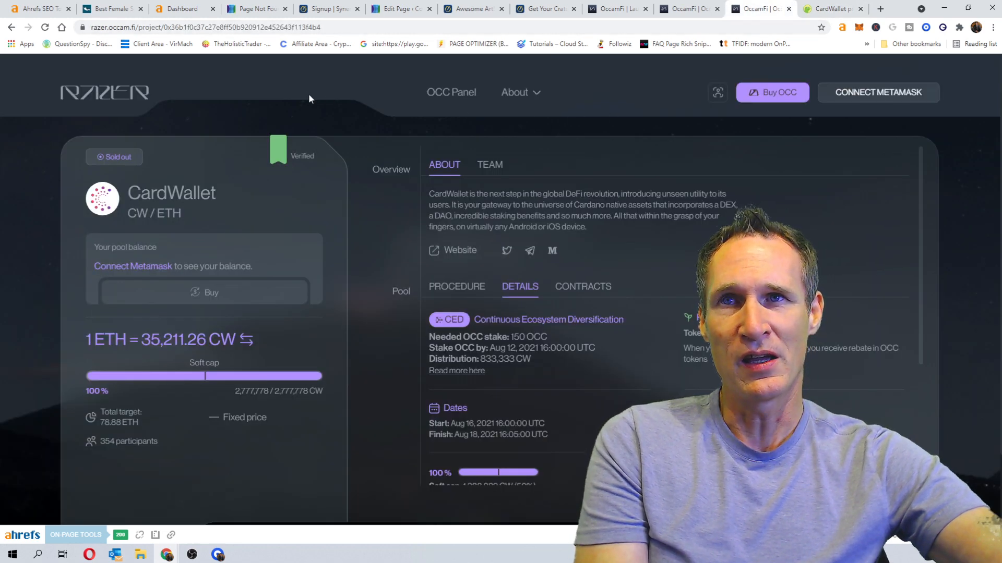
{"action": "mouse_move", "coordinate": [313, 100]}
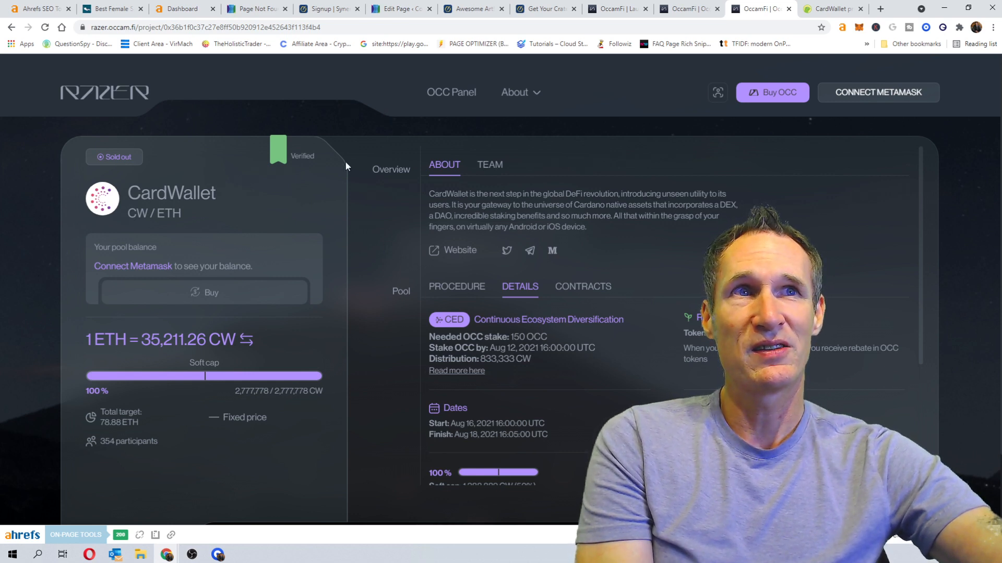
{"action": "left_click", "coordinate": [877, 91]}
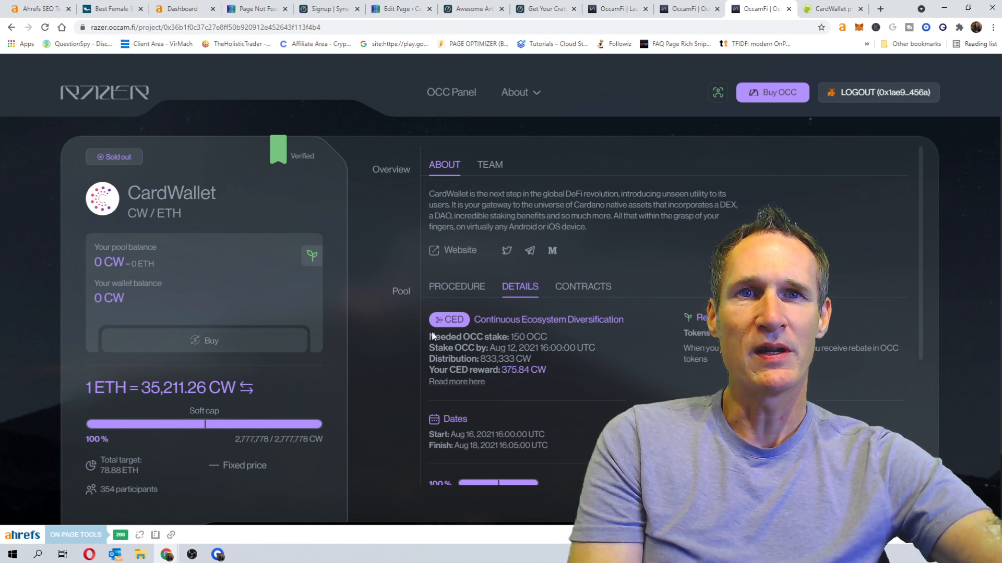
{"action": "mouse_move", "coordinate": [374, 279]}
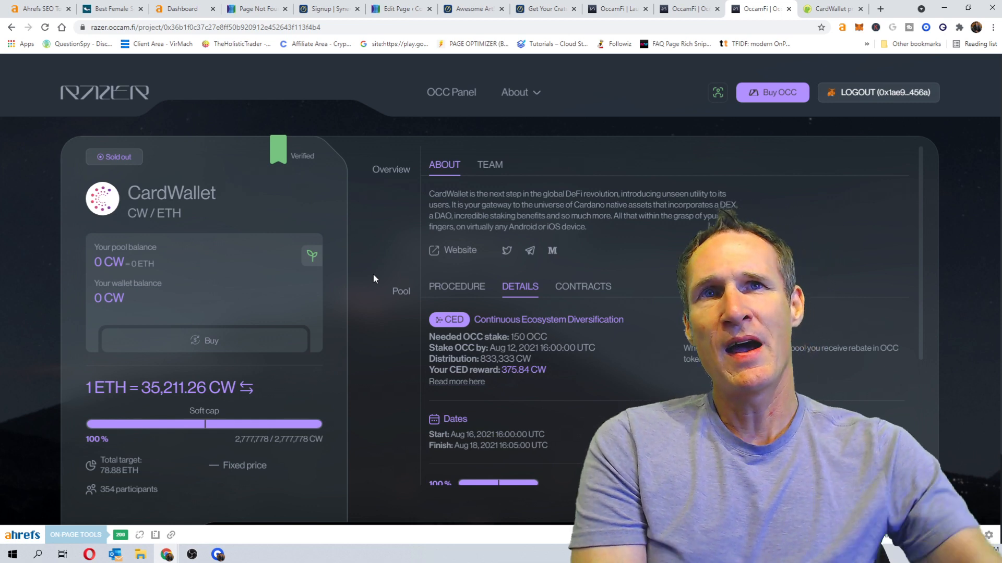
Return to the IDO list and scroll down to the sold-out pools, CardWallet and Ledgity.
{"action": "left_click", "coordinate": [106, 93]}
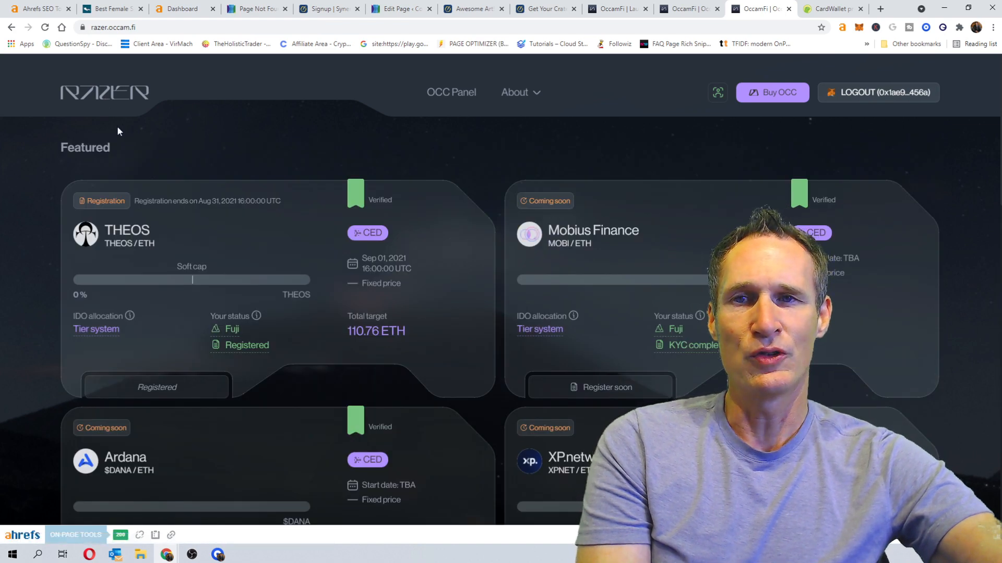
{"action": "scroll", "scroll_direction": "down", "scroll_amount": 3}
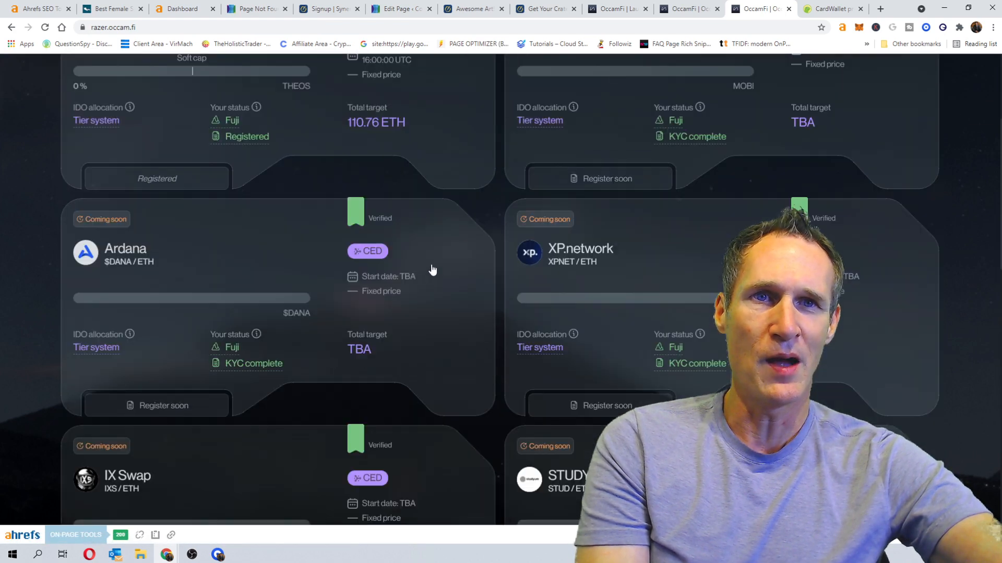
{"action": "scroll", "scroll_direction": "down", "scroll_amount": 3}
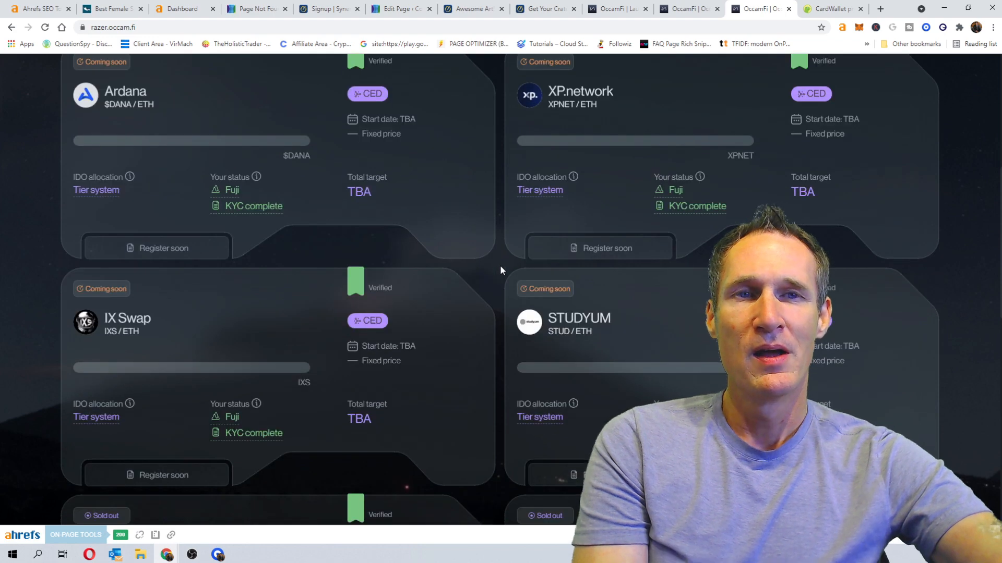
{"action": "scroll", "scroll_direction": "down", "scroll_amount": 3}
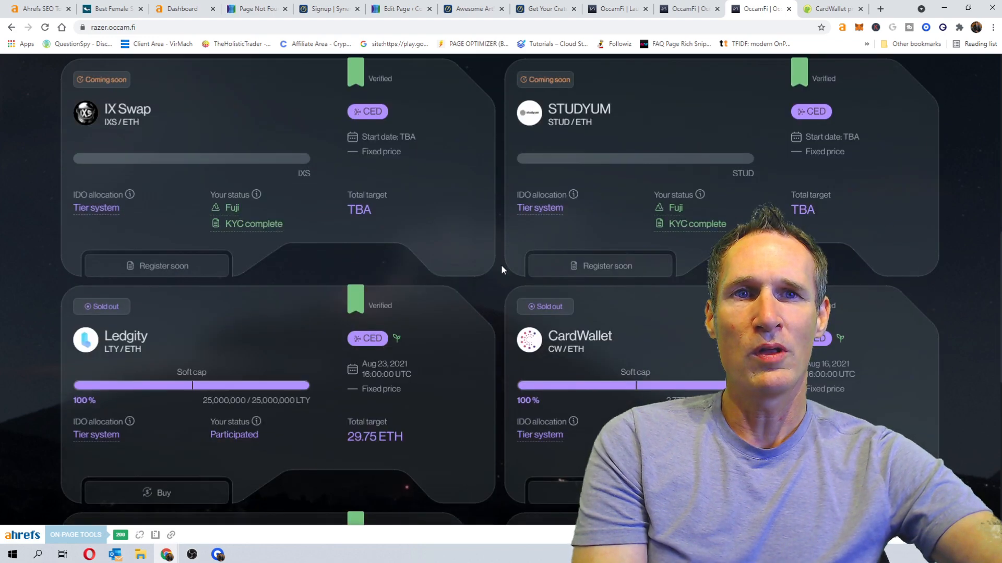
{"action": "scroll", "scroll_direction": "down", "scroll_amount": 3}
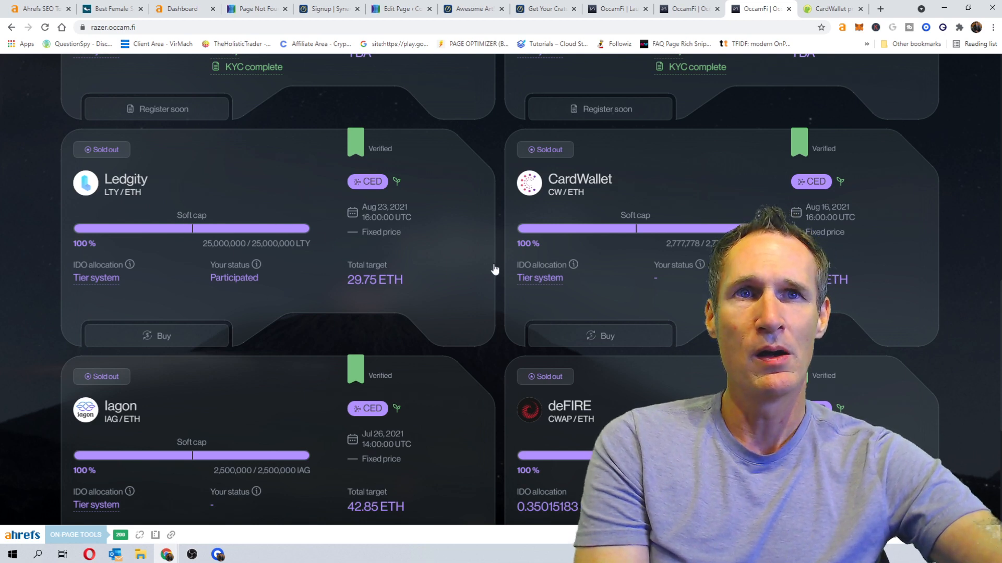
{"action": "mouse_move", "coordinate": [539, 277]}
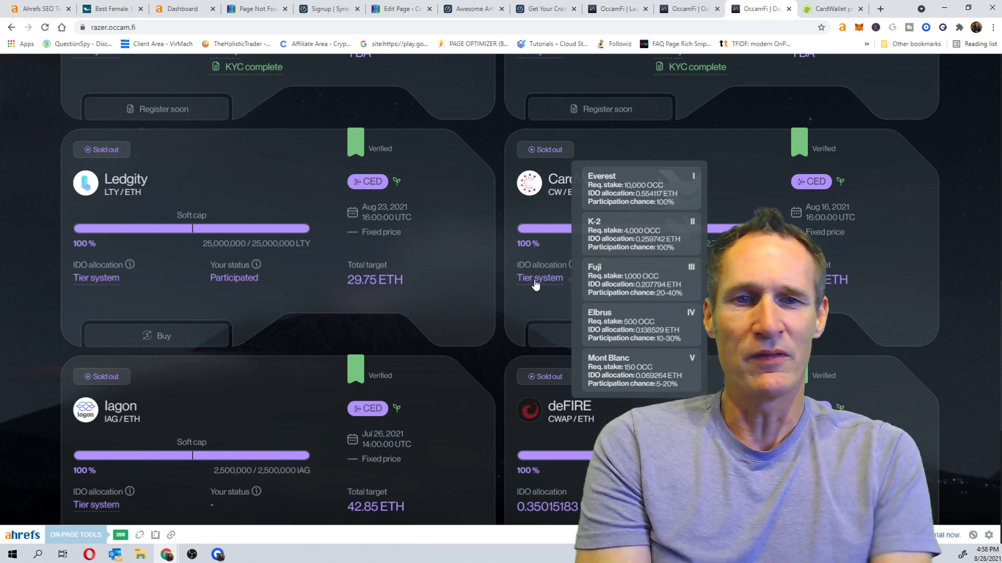
{"action": "mouse_move", "coordinate": [76, 269]}
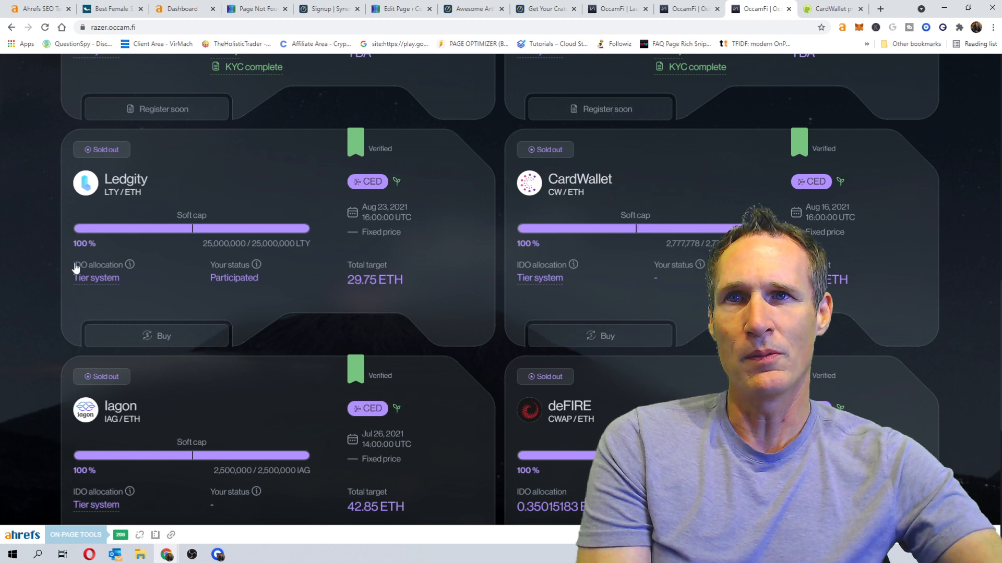
{"action": "mouse_move", "coordinate": [96, 277]}
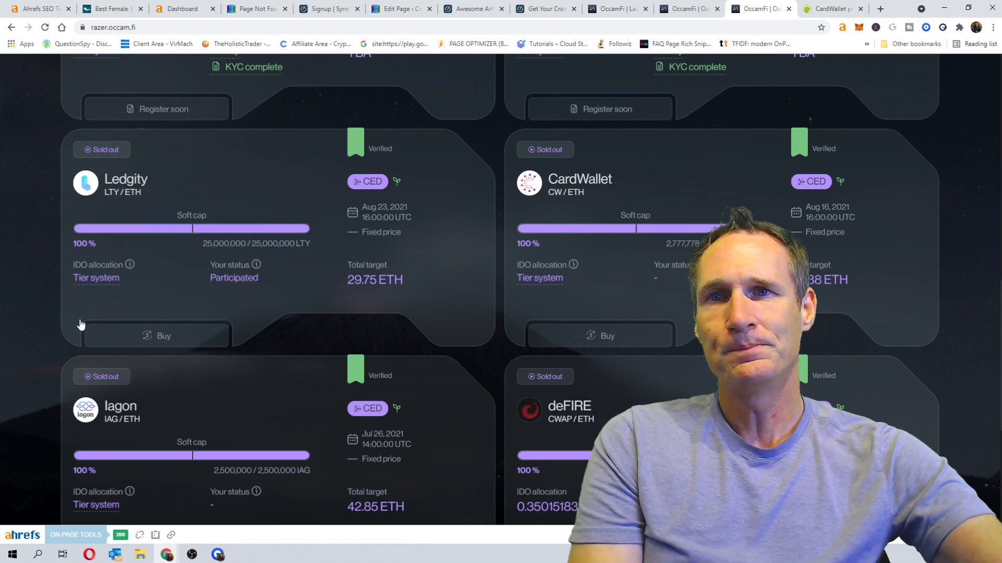
{"action": "mouse_move", "coordinate": [96, 277]}
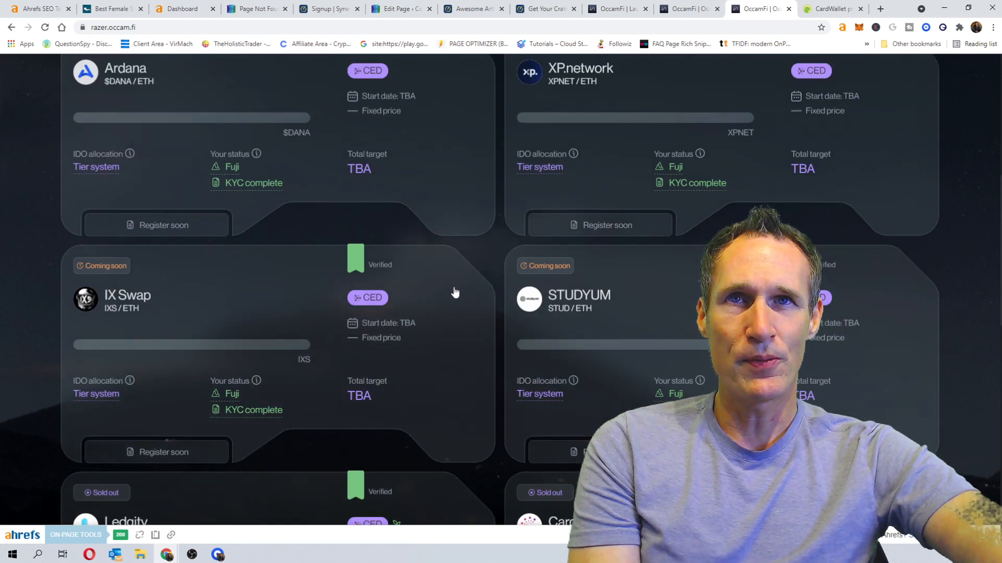
{"action": "scroll", "scroll_direction": "up", "scroll_amount": 3}
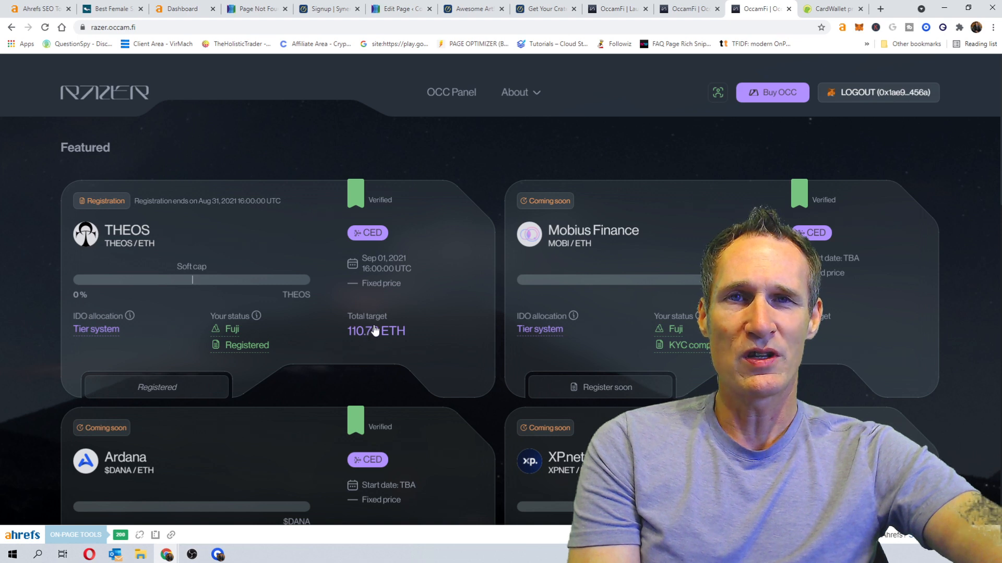
{"action": "mouse_move", "coordinate": [426, 332]}
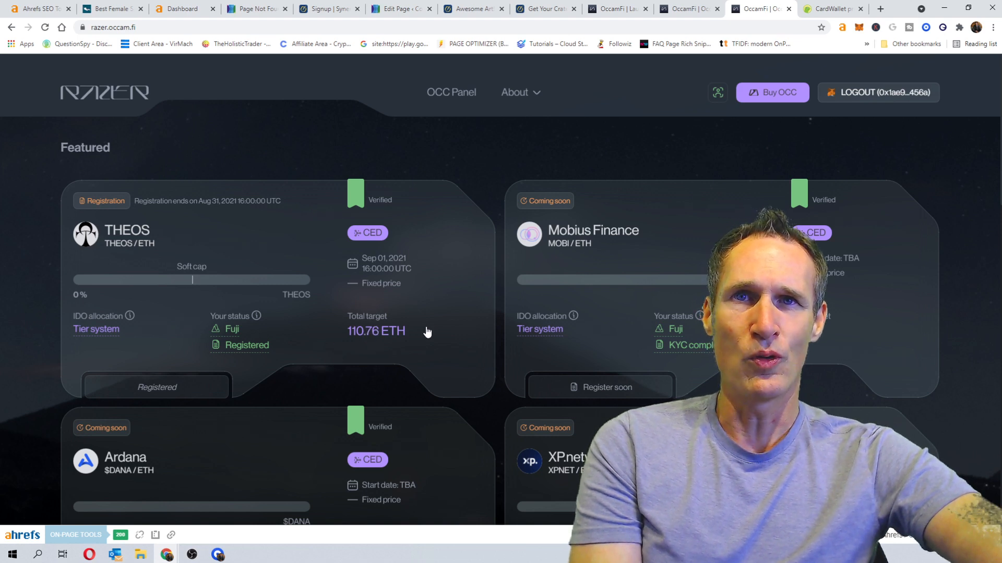
{"action": "mouse_move", "coordinate": [435, 320]}
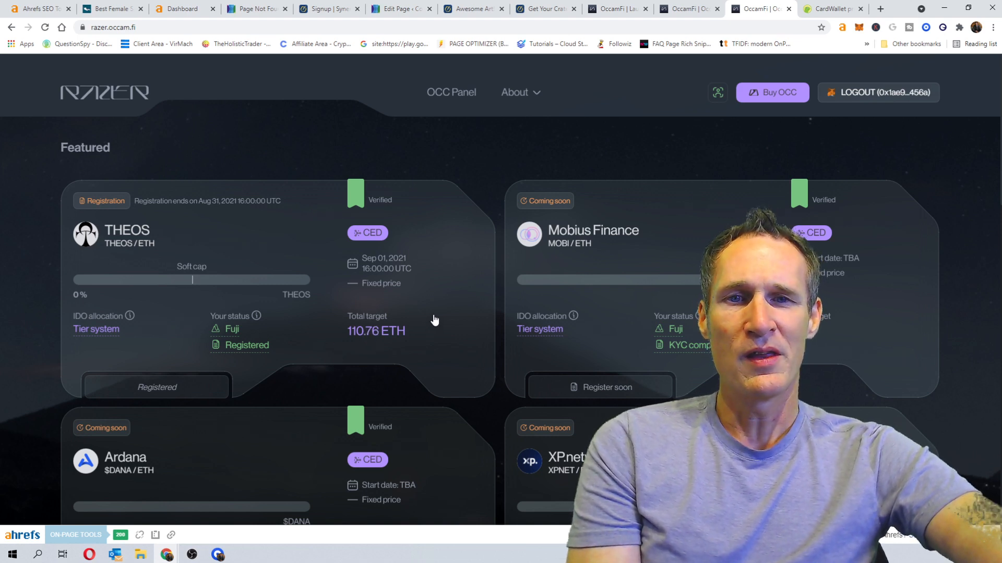
{"action": "scroll", "scroll_direction": "down", "scroll_amount": 3}
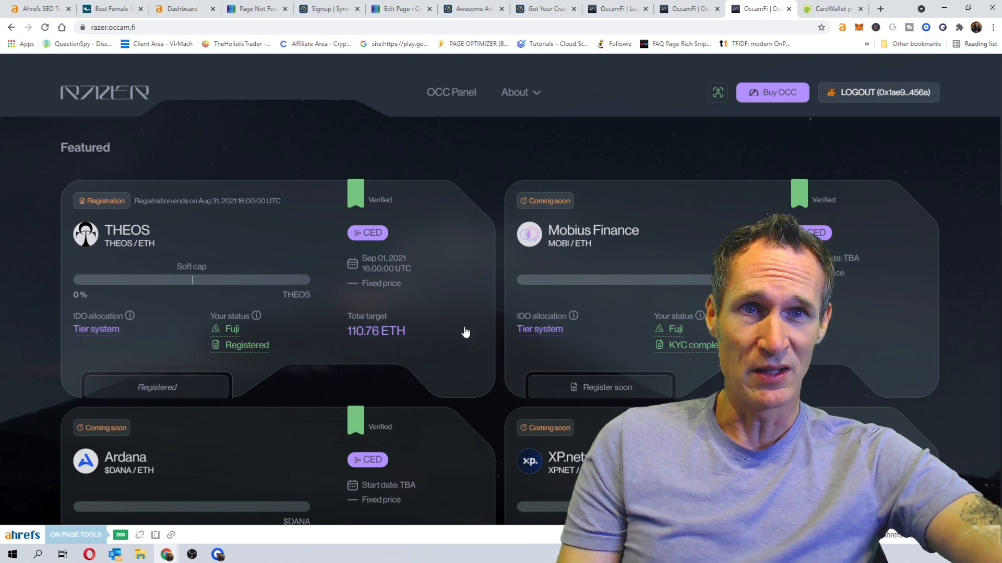
{"action": "mouse_move", "coordinate": [313, 296]}
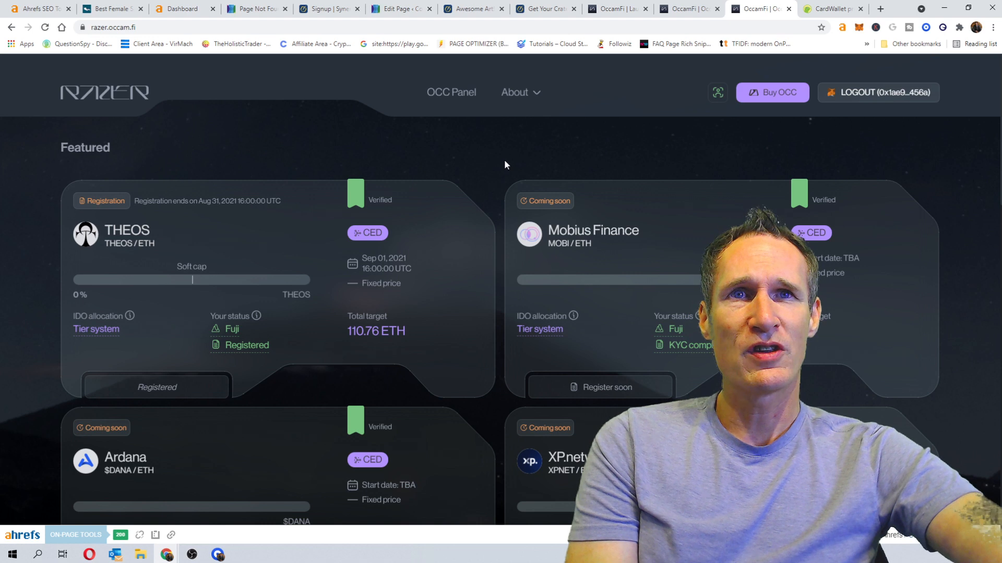
{"action": "mouse_move", "coordinate": [489, 166]}
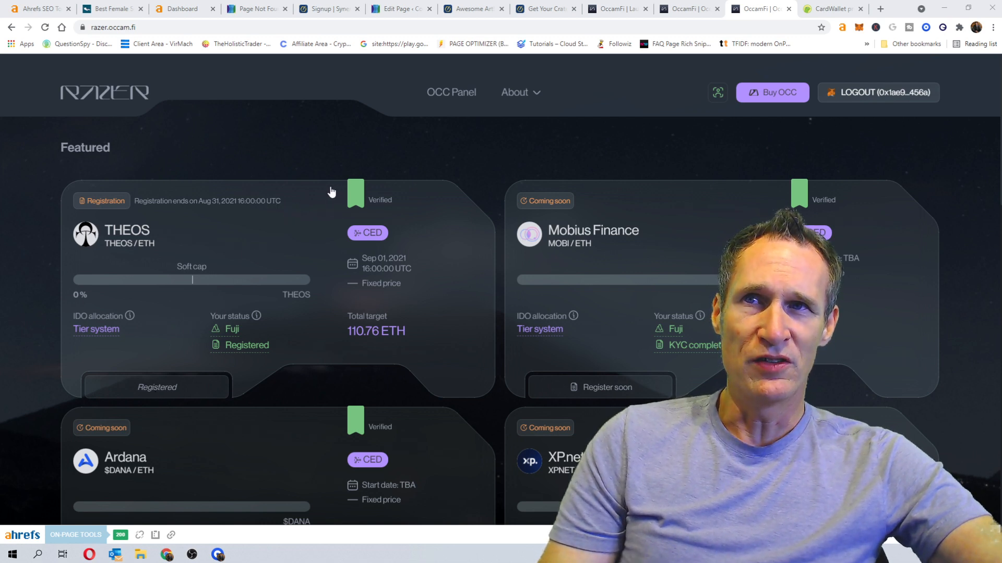
{"action": "mouse_move", "coordinate": [312, 211]}
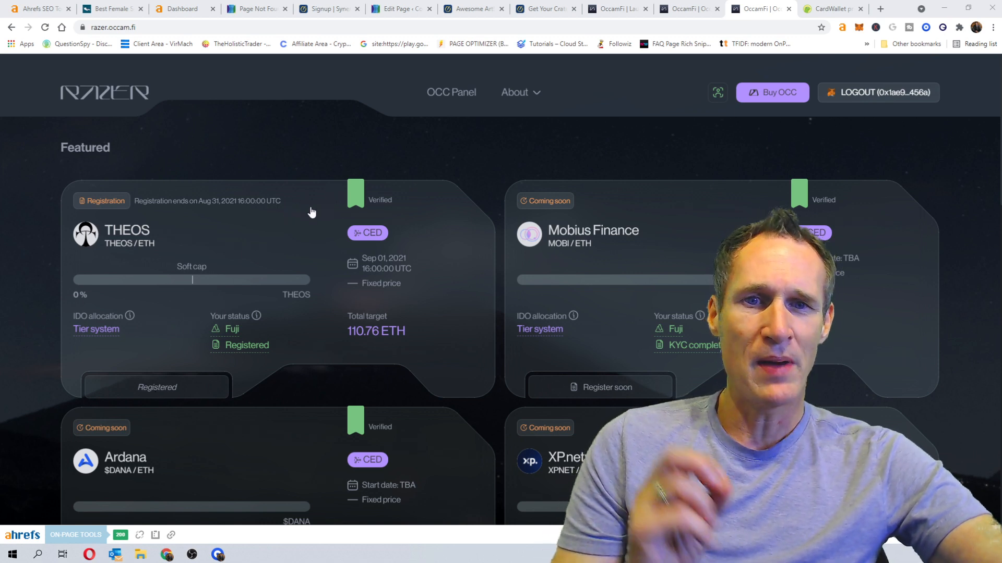